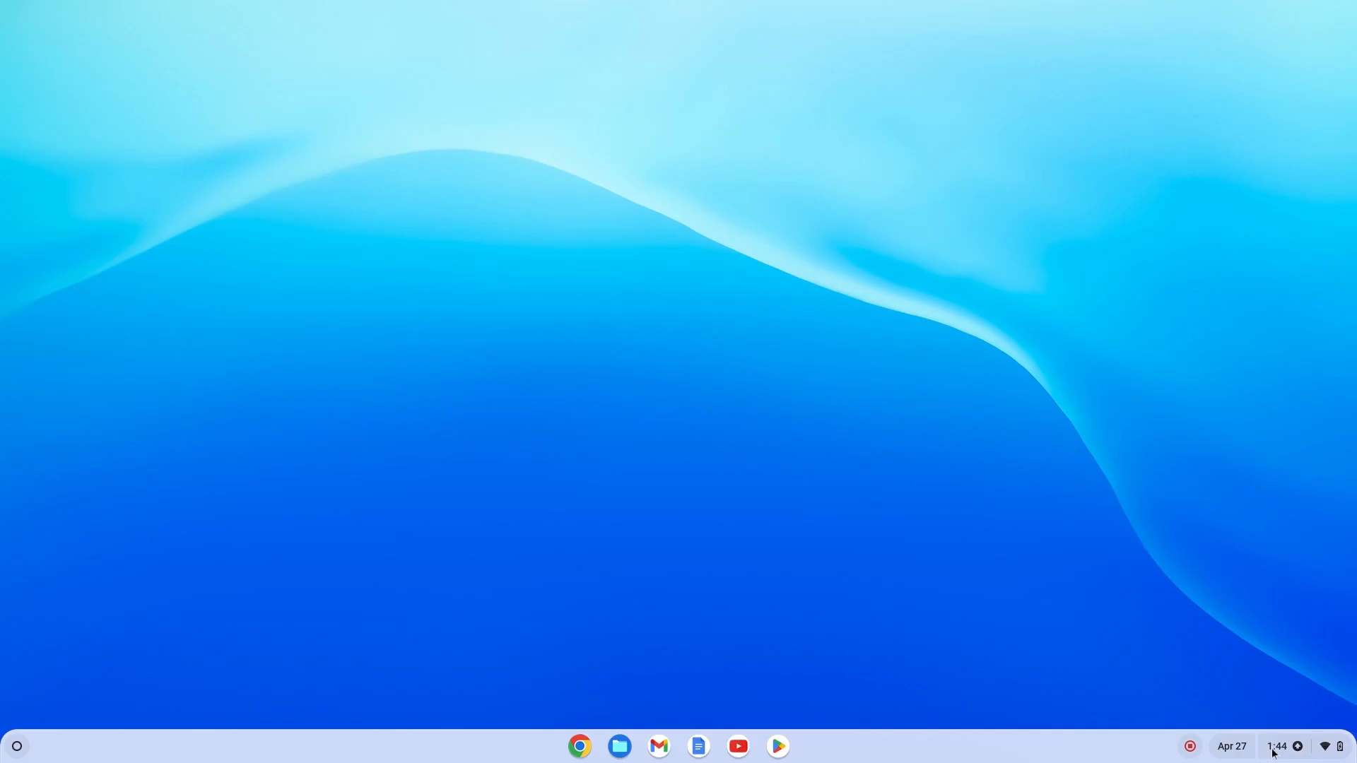
- Pair the Wacom One pen tablet medium from Quick Settings Bluetooth so it shows as connected
{"action": "left_click", "coordinate": [1283, 747]}
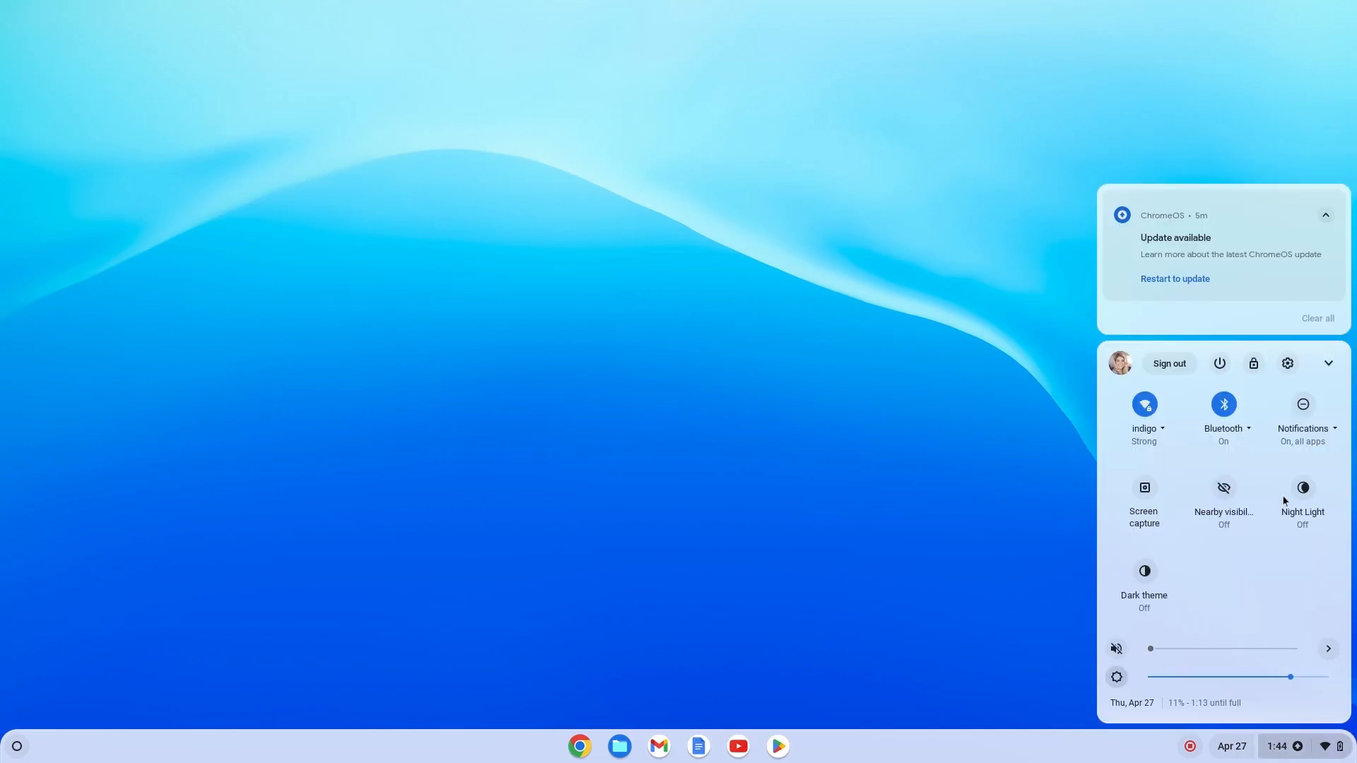
{"action": "left_click", "coordinate": [1223, 427]}
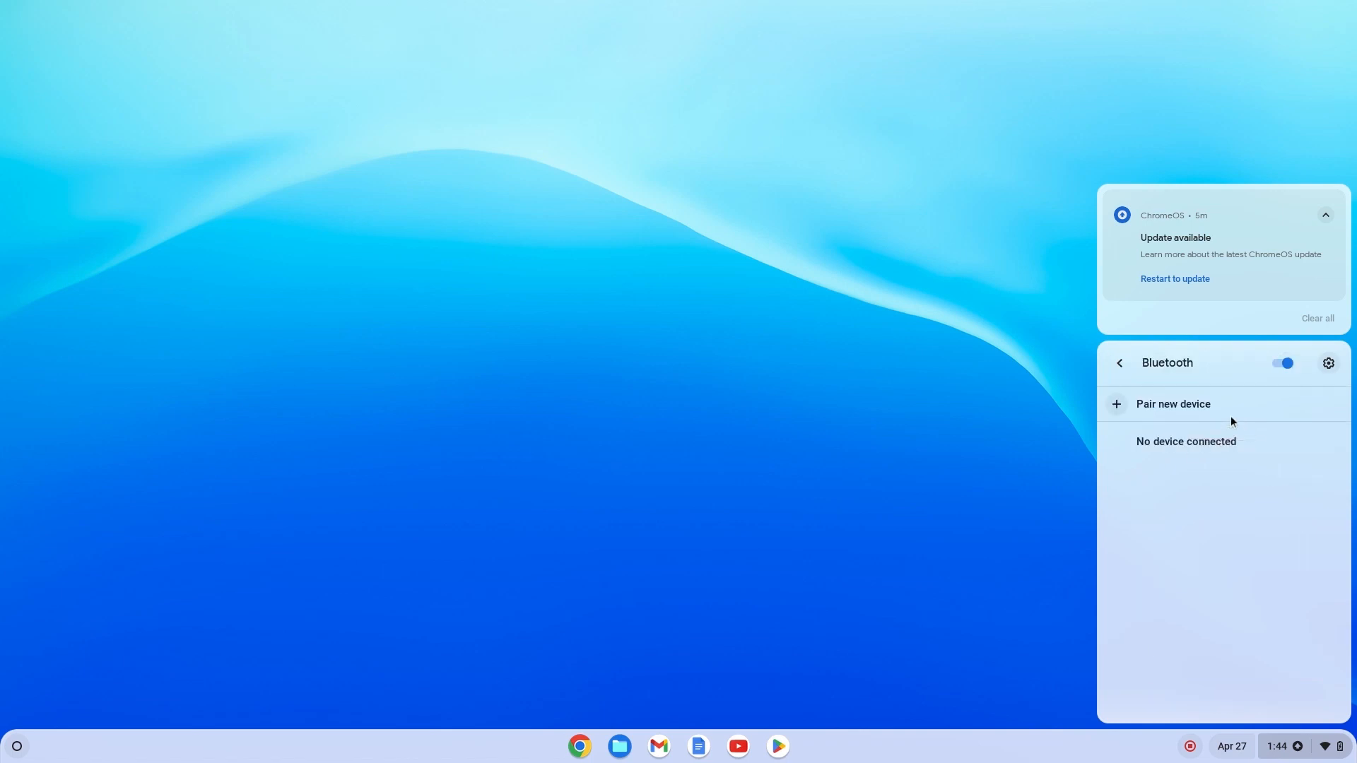
{"action": "left_click", "coordinate": [1172, 405]}
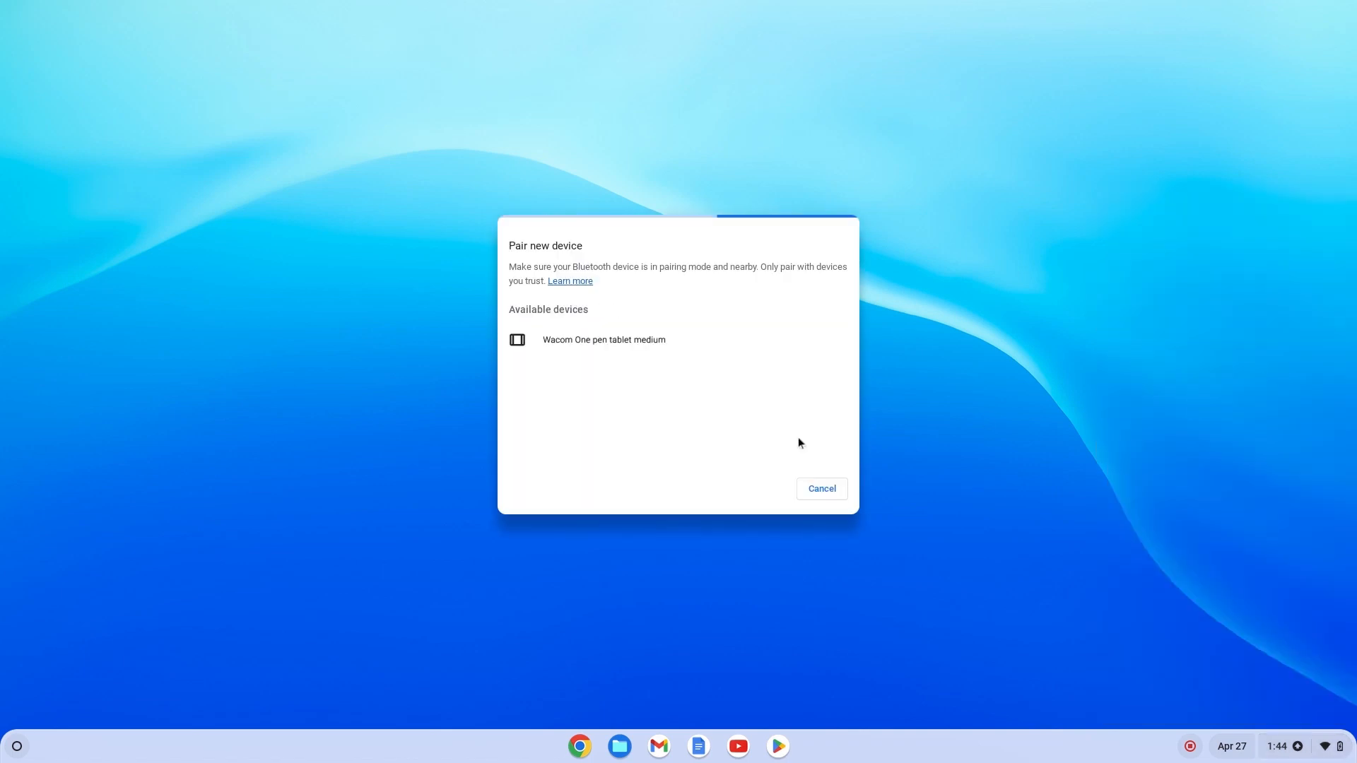
{"action": "left_click", "coordinate": [604, 339]}
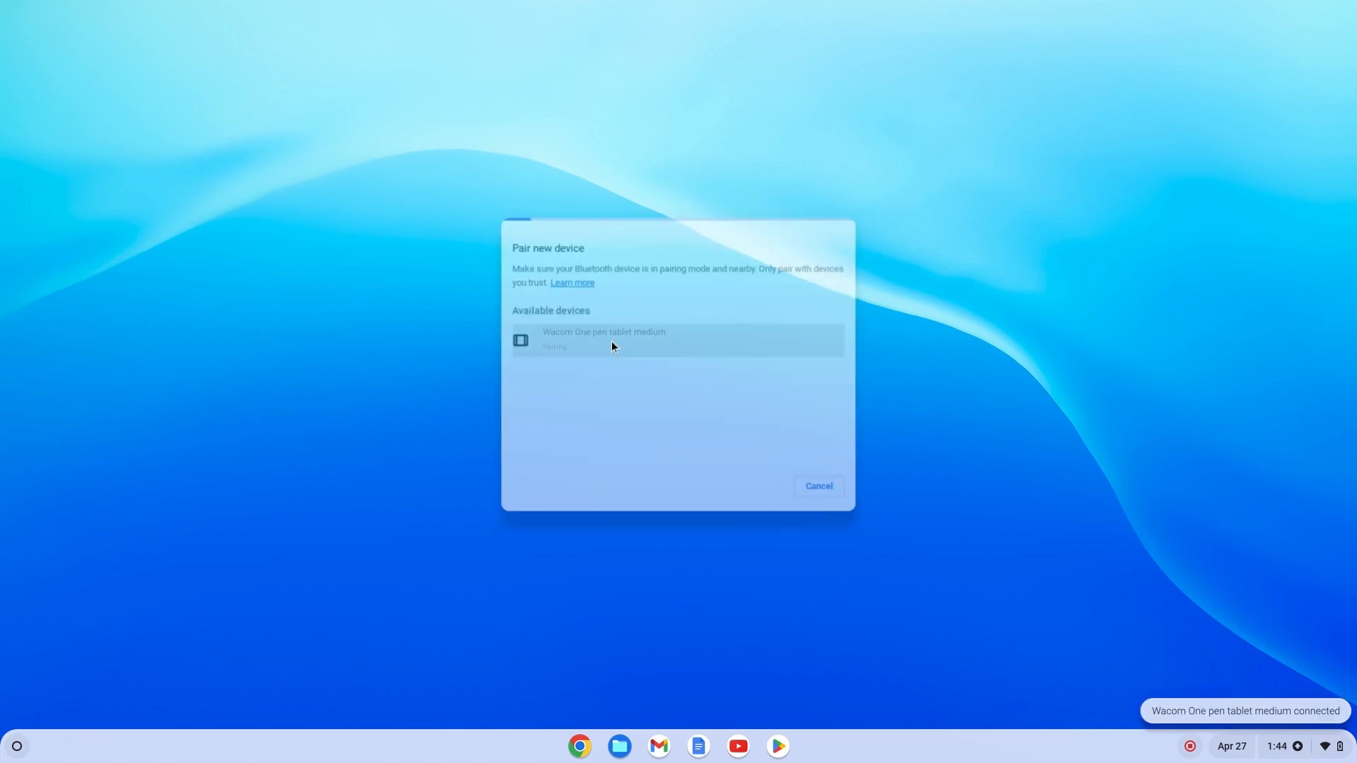
{"action": "left_click", "coordinate": [818, 485]}
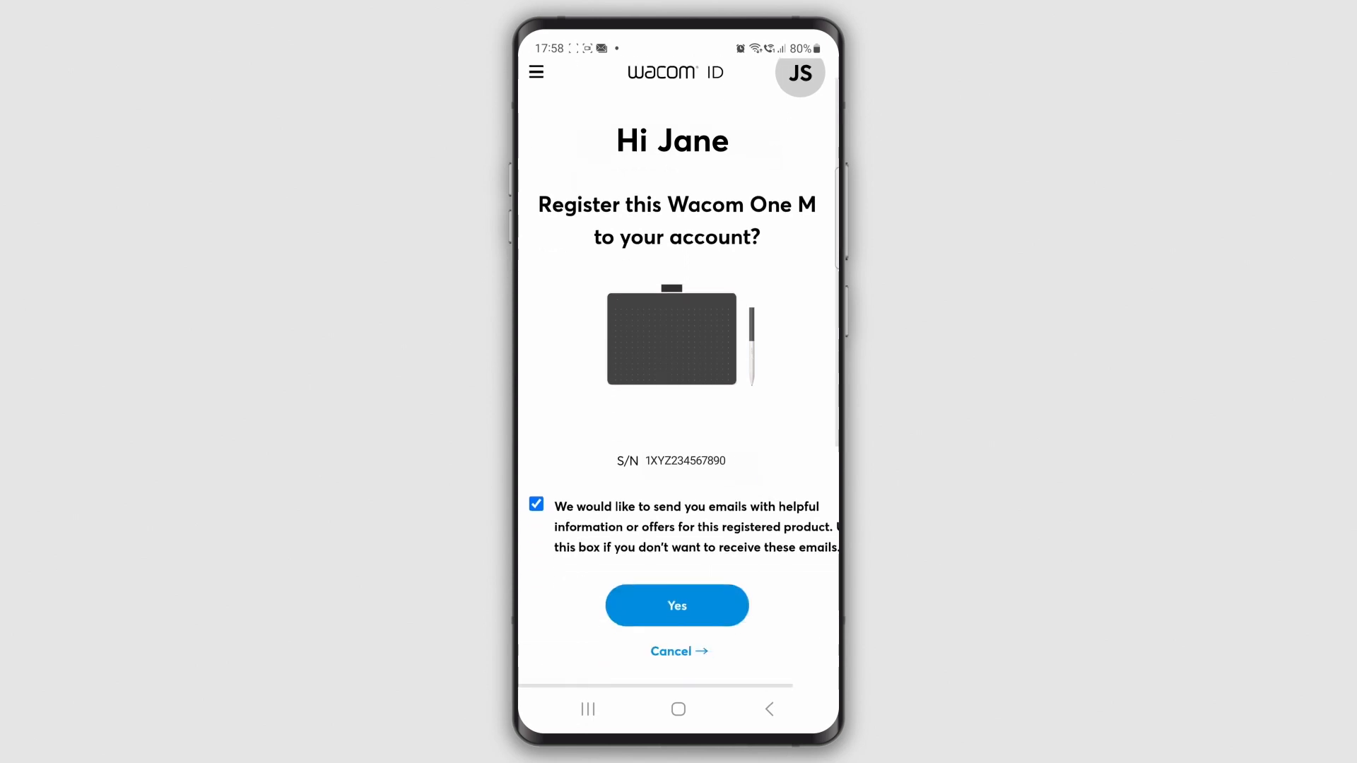
- Confirm Yes to register the Wacom One M to the Wacom ID account and reach the success page
{"action": "left_click", "coordinate": [677, 605]}
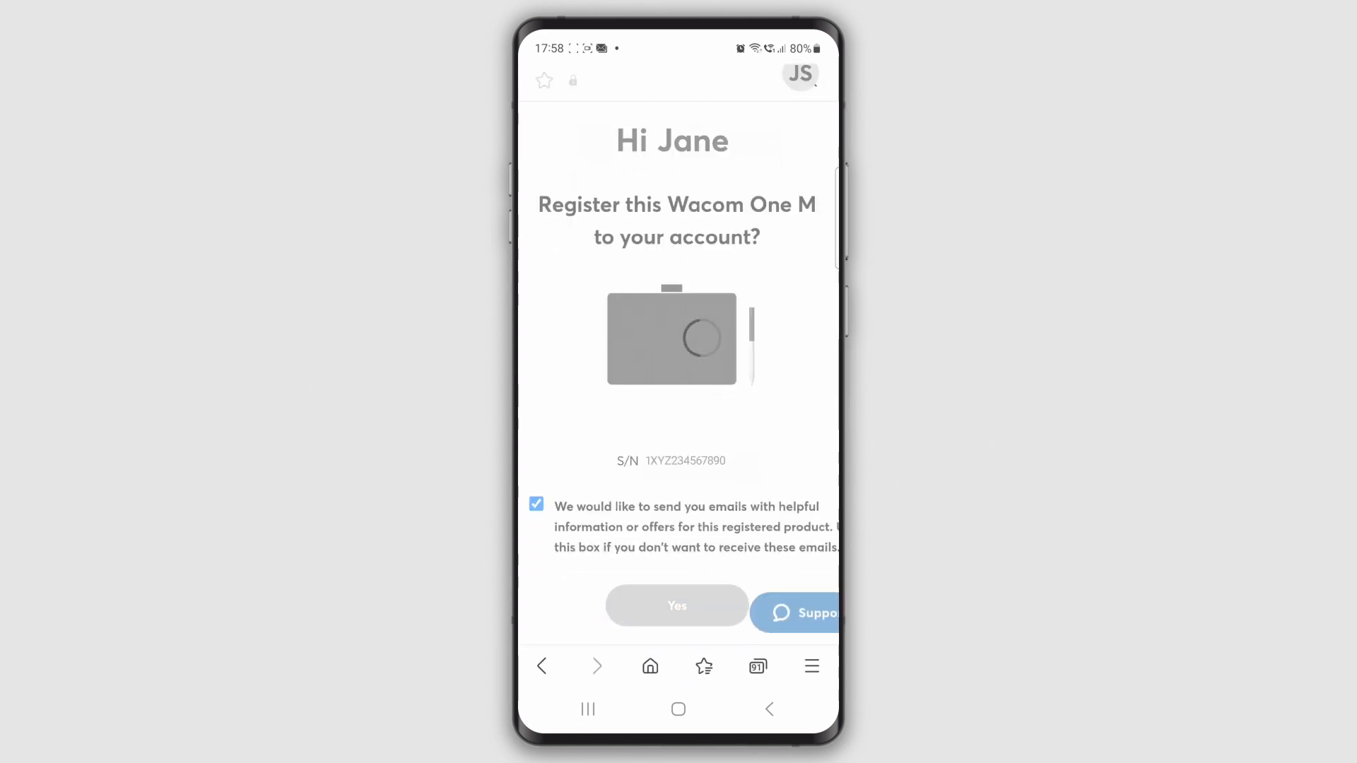
{"action": "left_click", "coordinate": [676, 605]}
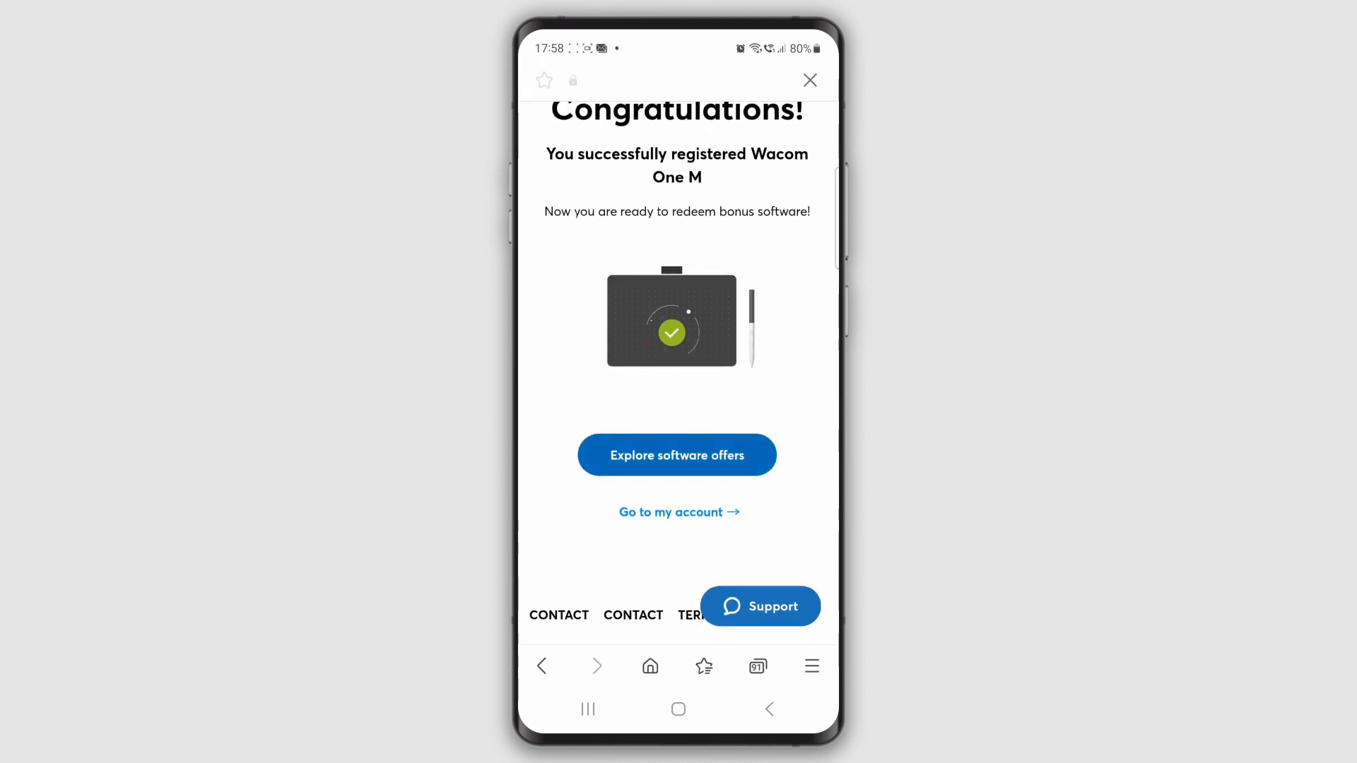
{"action": "left_click", "coordinate": [676, 453]}
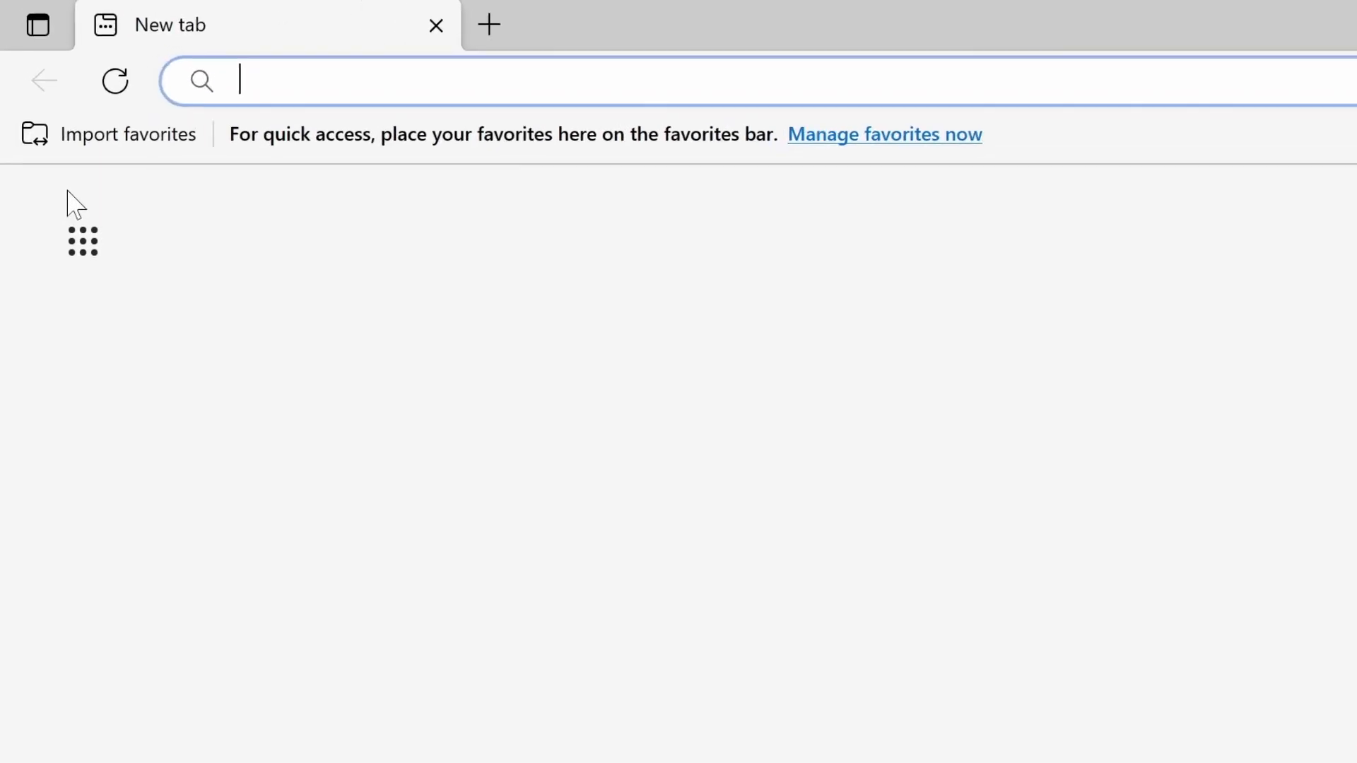
- Navigate a new tab to start.wacom to load the Wacom product selection page
{"action": "type", "text": "start.wacom"}
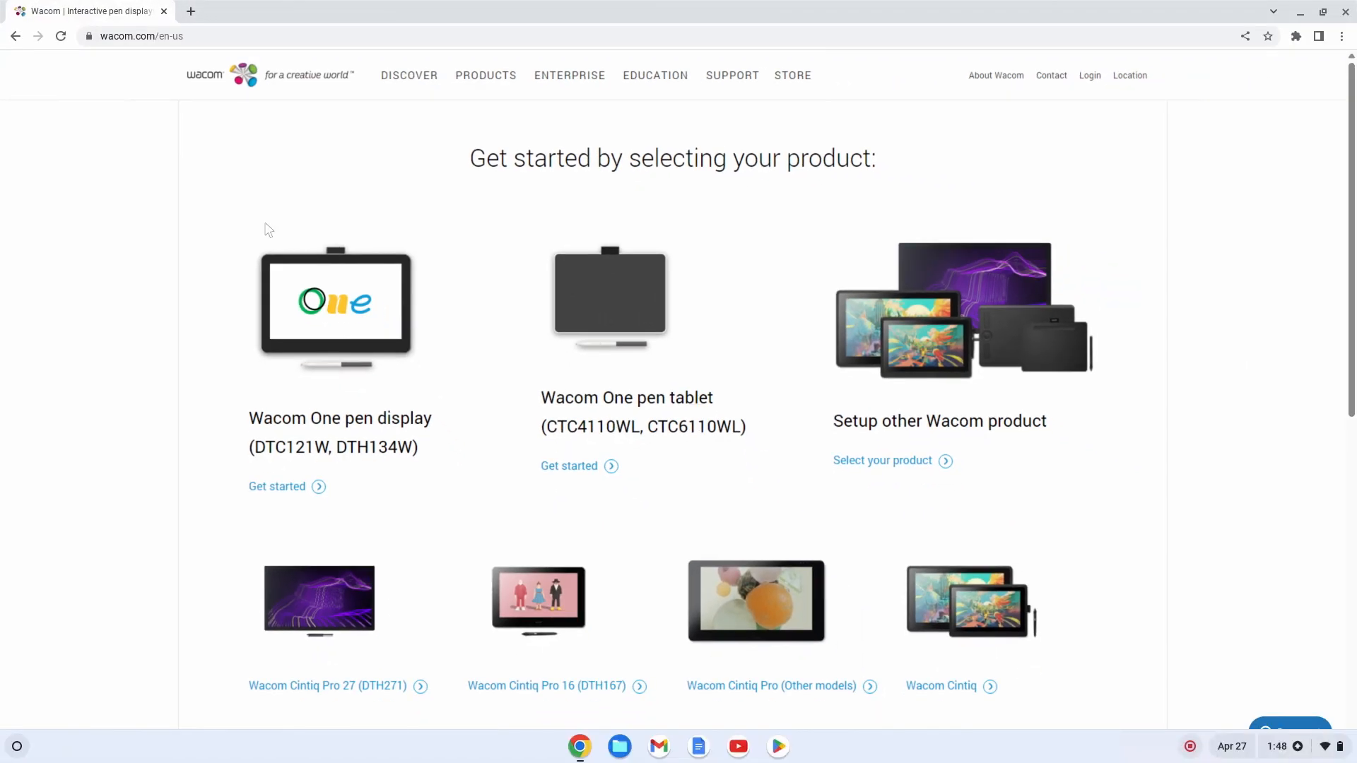
- Choose Get started for the Wacom One pen tablet and review its setup steps, videos and help links
{"action": "left_click", "coordinate": [568, 465]}
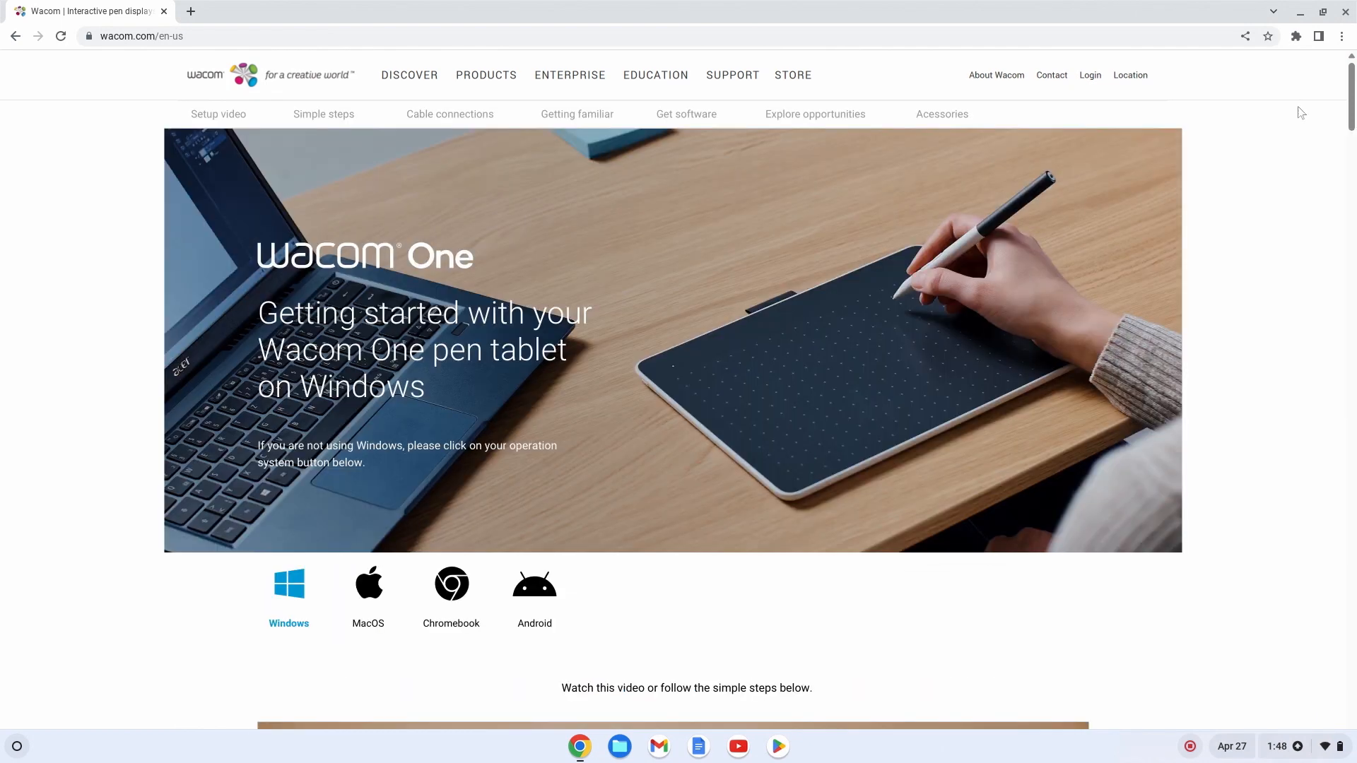
{"action": "scroll", "scroll_direction": "down", "scroll_amount": 3}
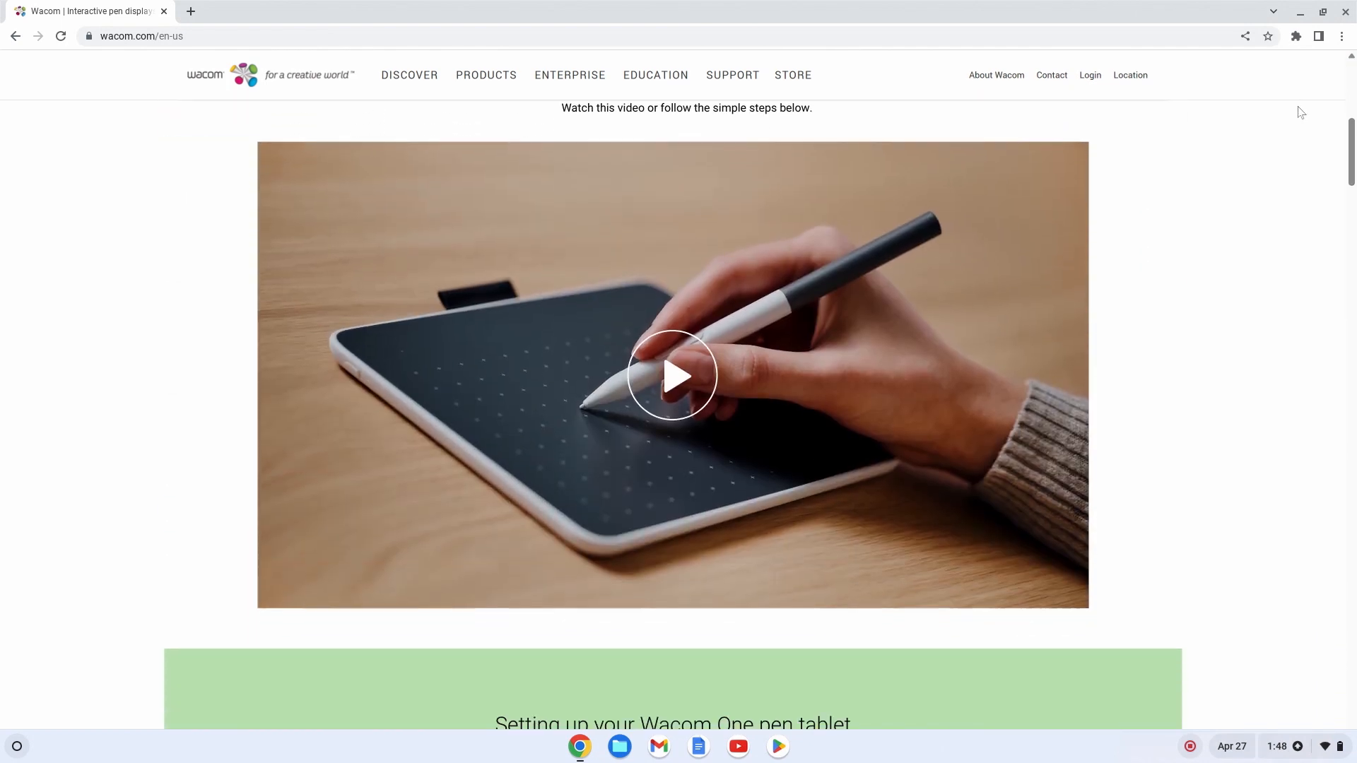
{"action": "scroll", "scroll_direction": "down", "scroll_amount": 3}
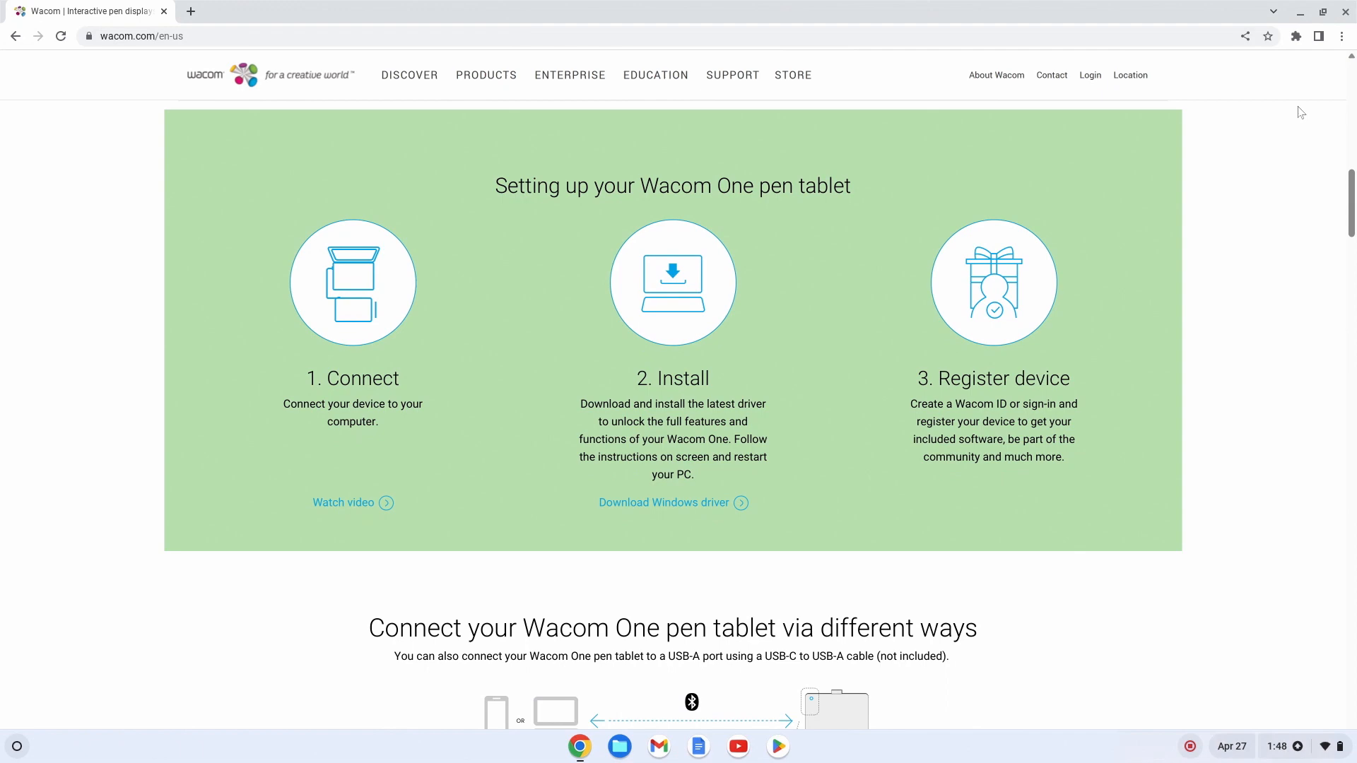
{"action": "scroll", "scroll_direction": "down", "scroll_amount": 3}
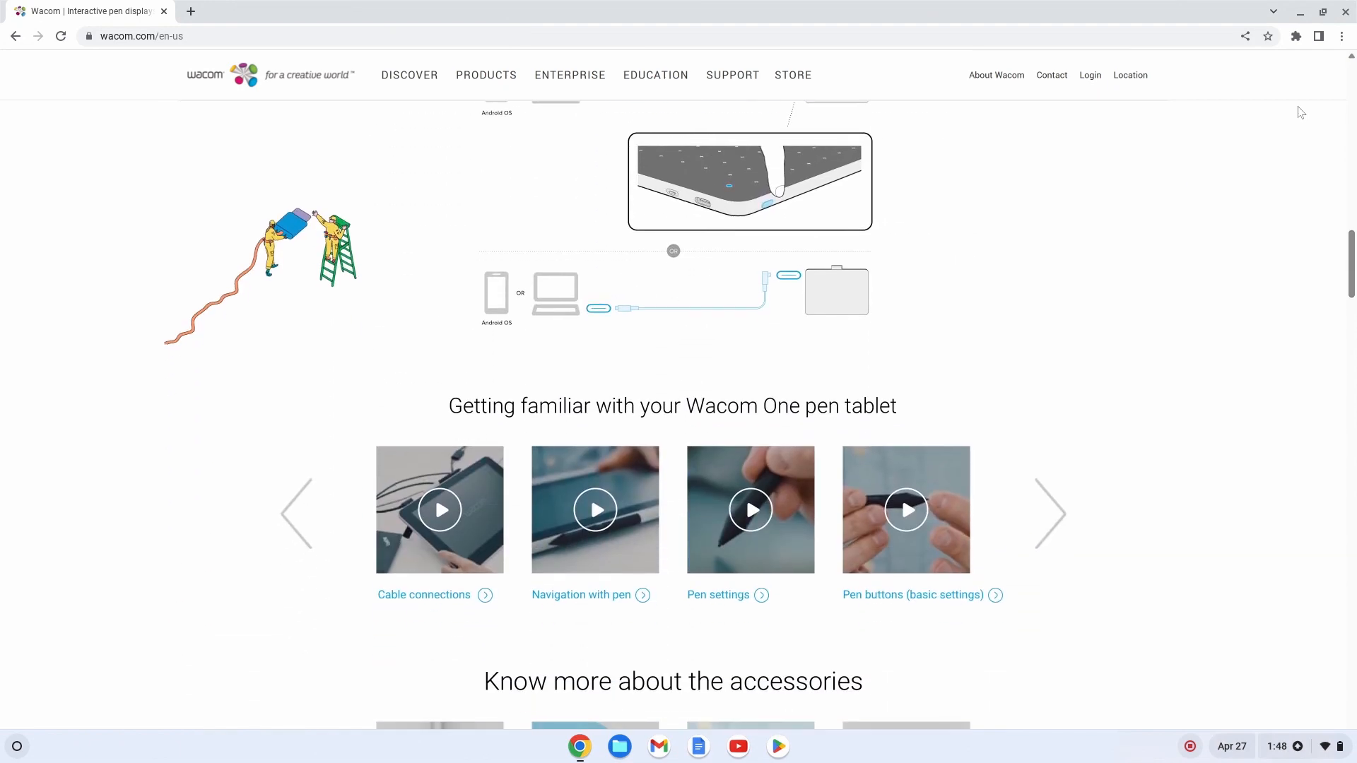
{"action": "scroll", "scroll_direction": "down", "scroll_amount": 3}
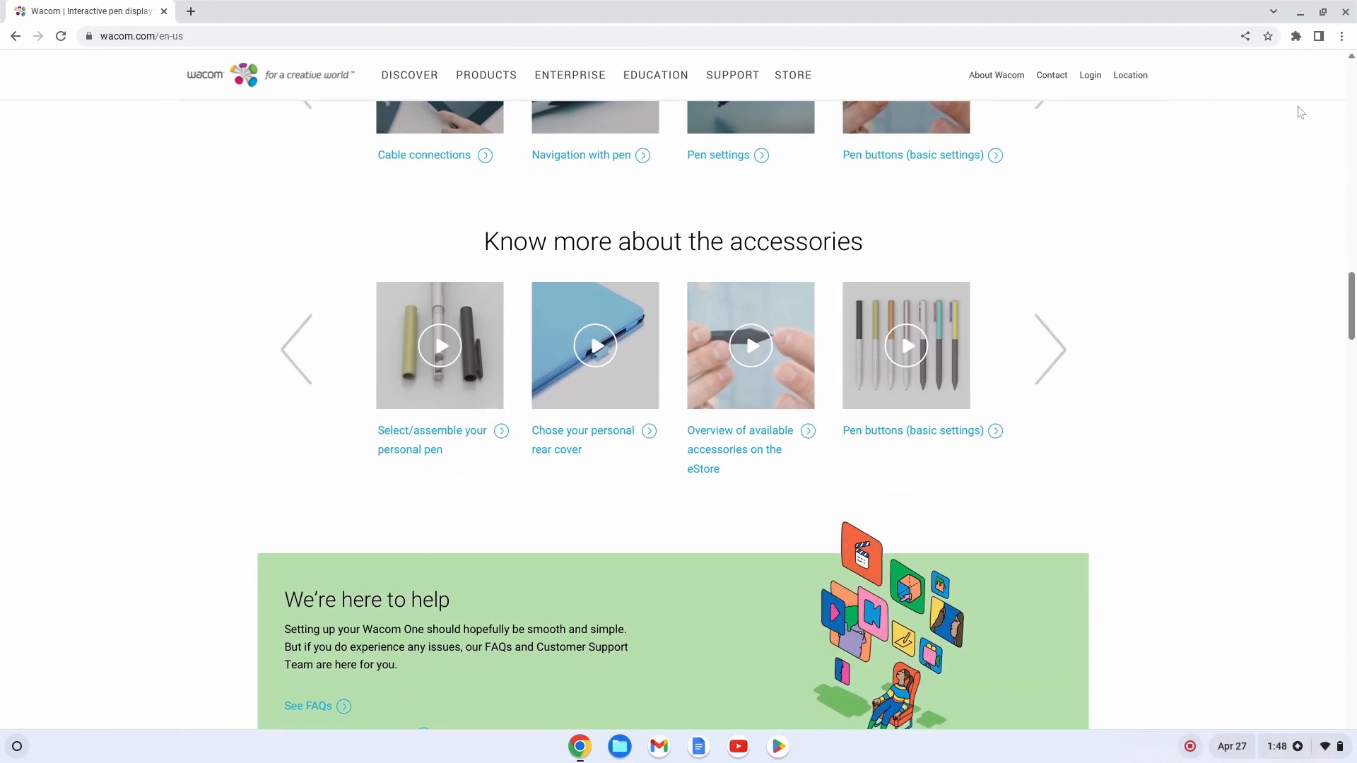
{"action": "scroll", "scroll_direction": "down", "scroll_amount": 3}
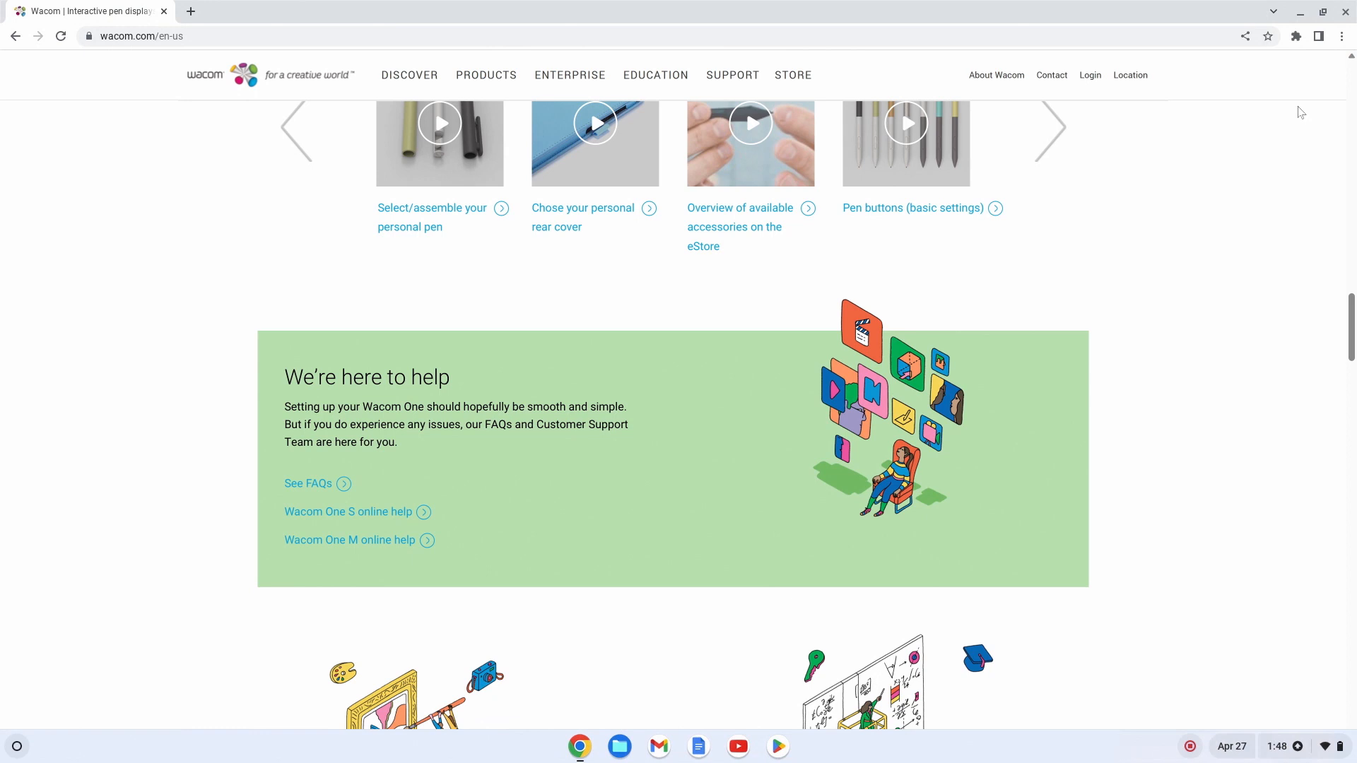